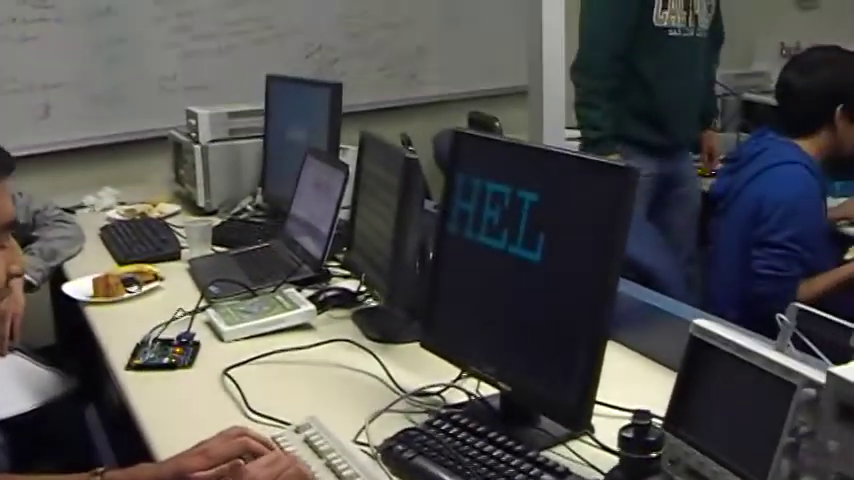
text(L)
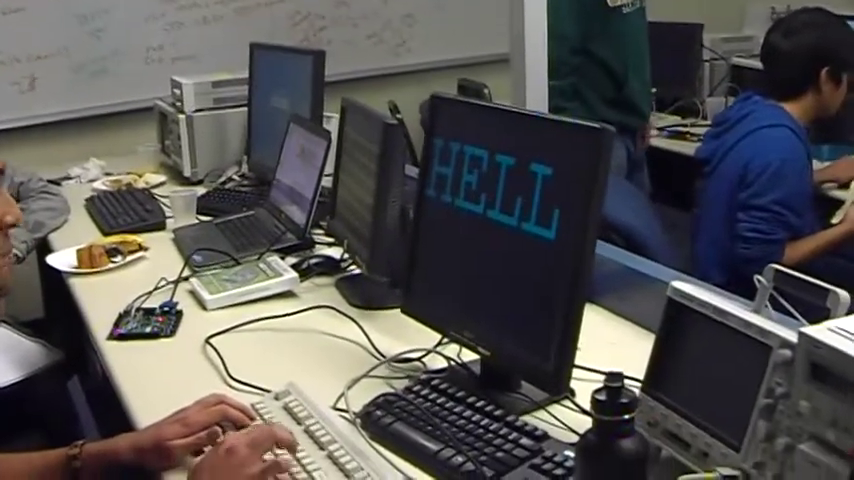